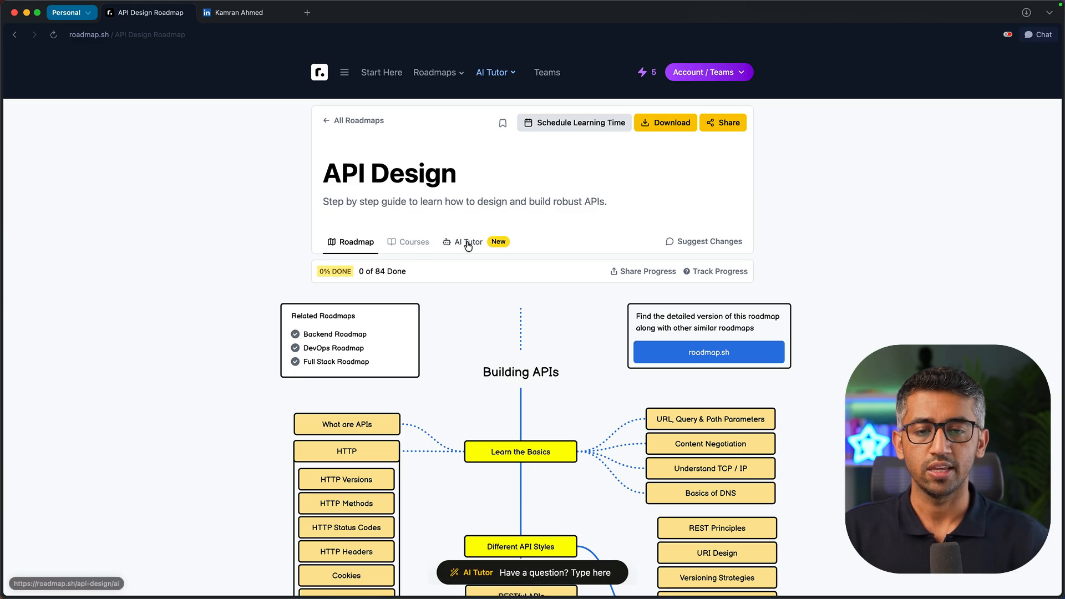
# Step: Open the AI Tutor career chat, start a resume upload, and follow the LinkedIn link
pyautogui.click(495, 73)
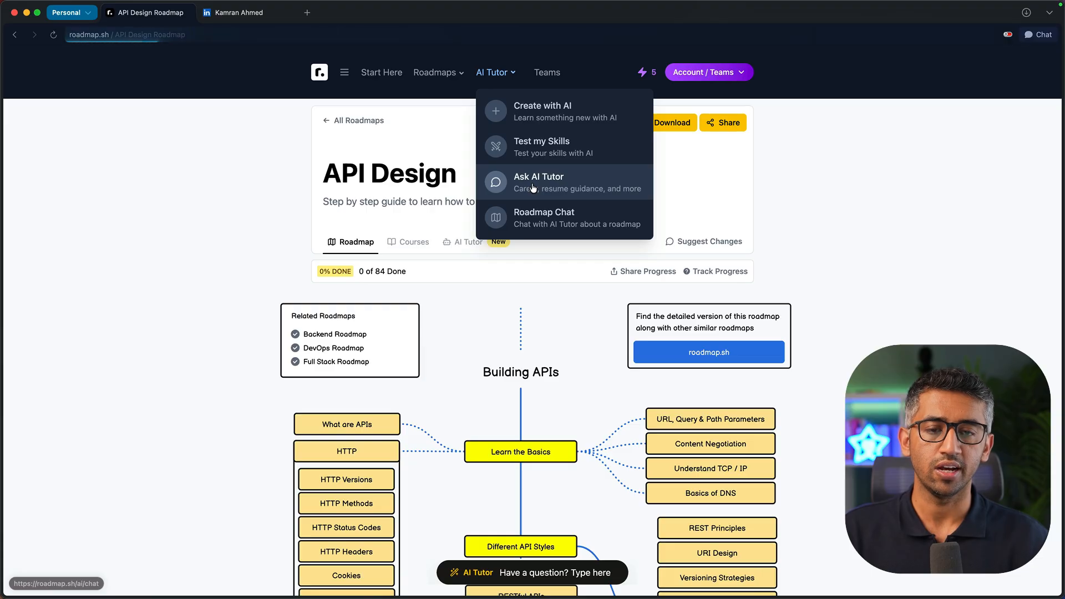
pyautogui.click(538, 182)
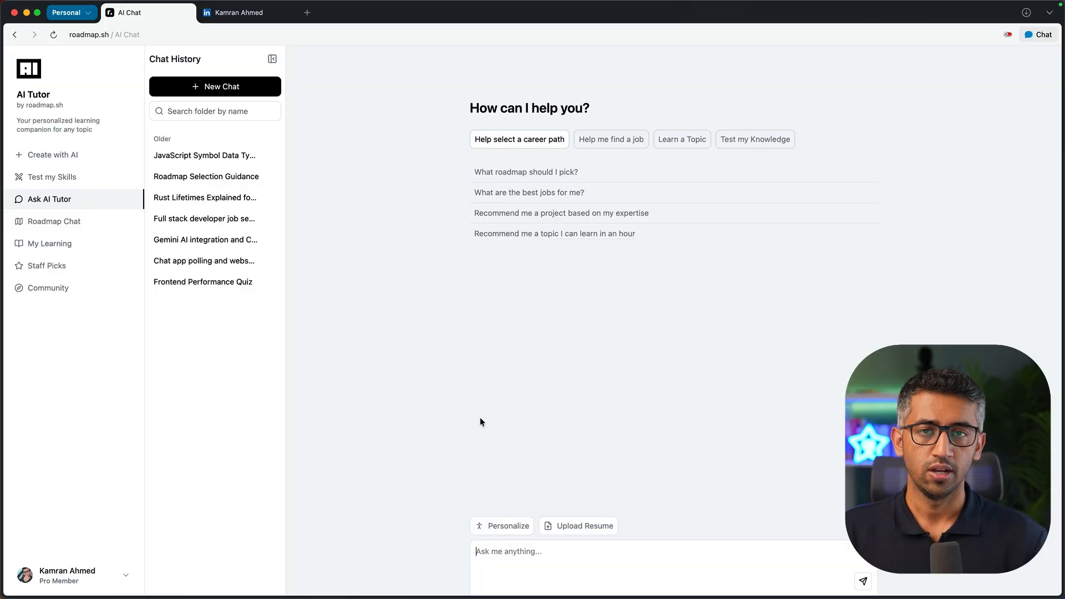
pyautogui.click(577, 525)
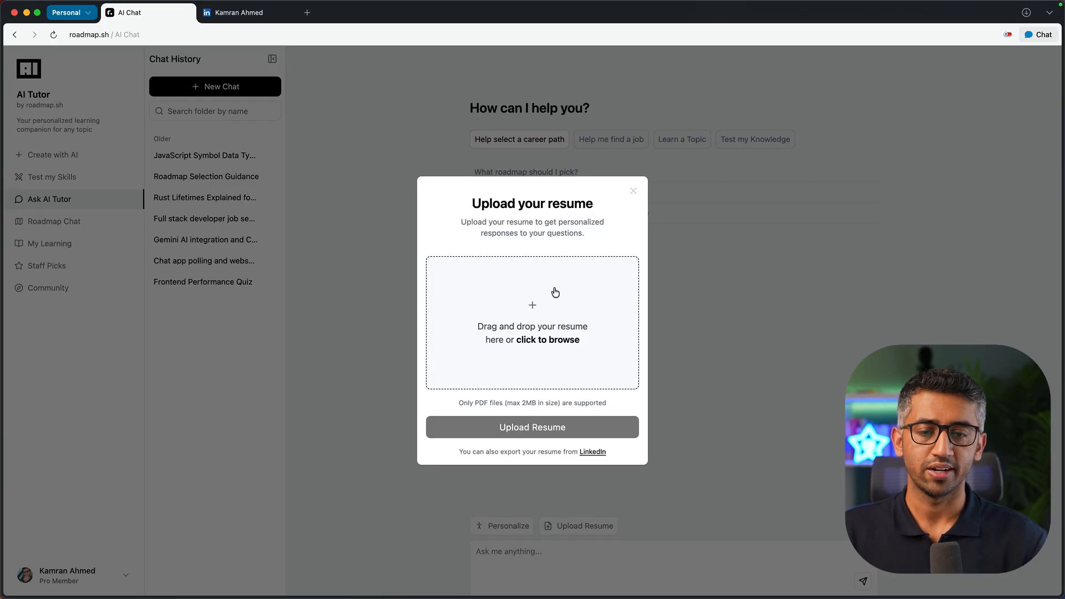
pyautogui.click(241, 12)
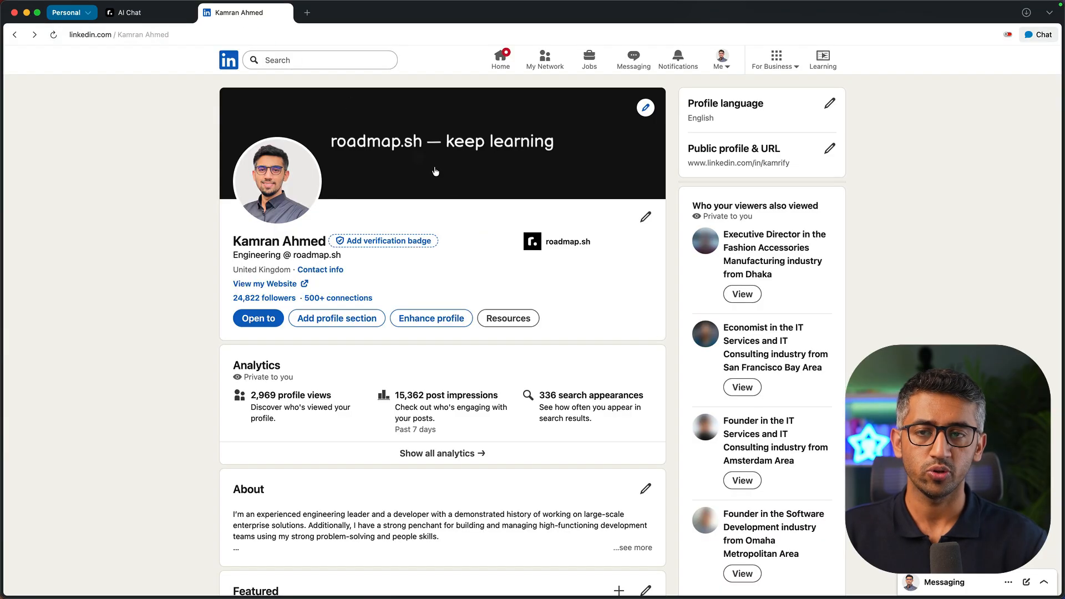
pyautogui.click(507, 318)
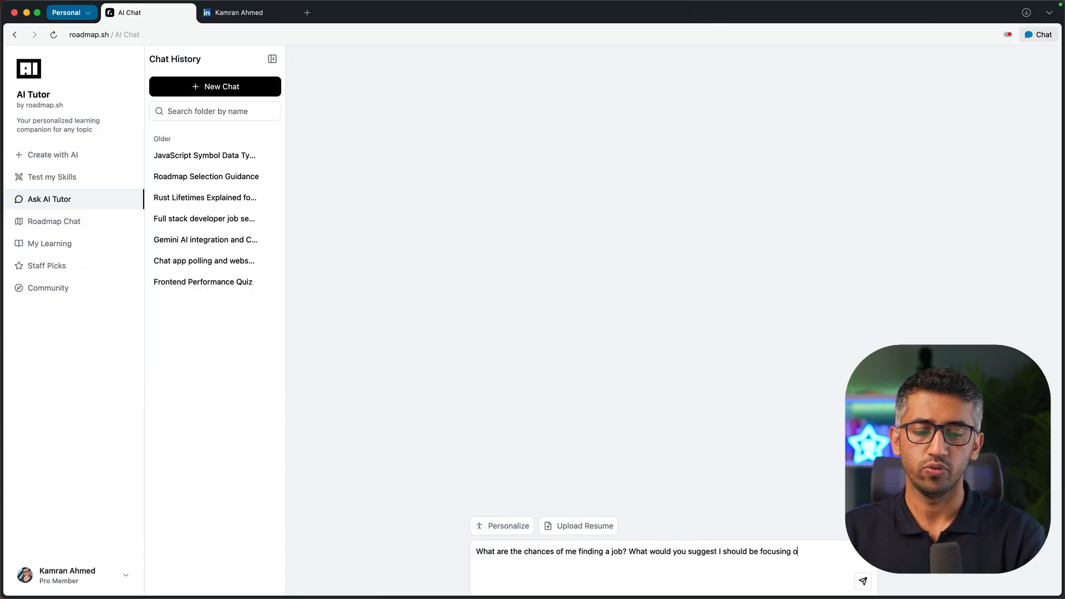
# Step: Send the job-chances question, review the resume-based advice, and open a new chat
pyautogui.click(862, 581)
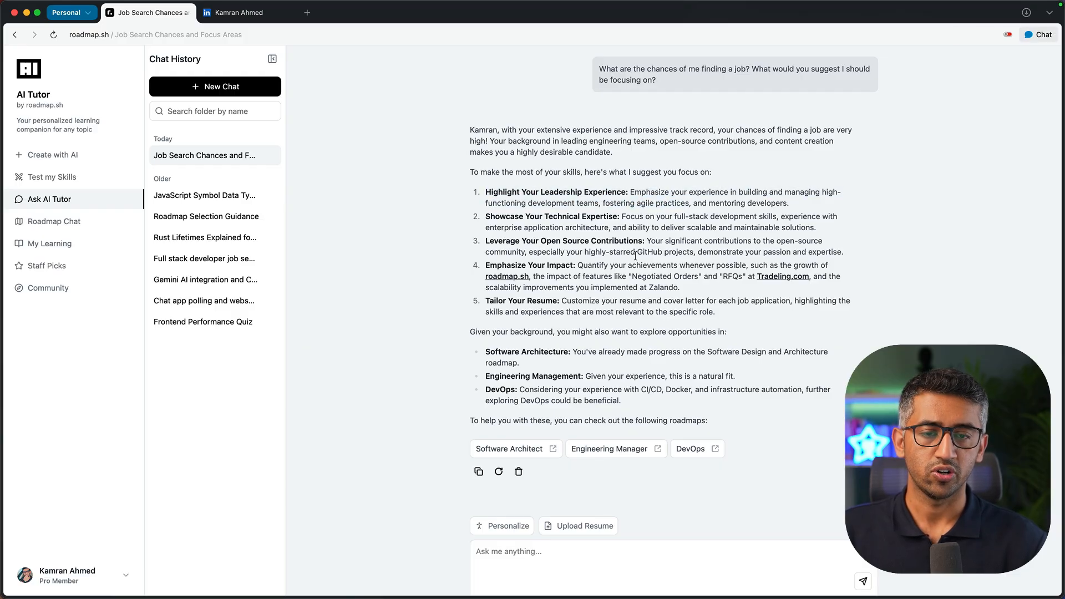
pyautogui.moveTo(614, 448)
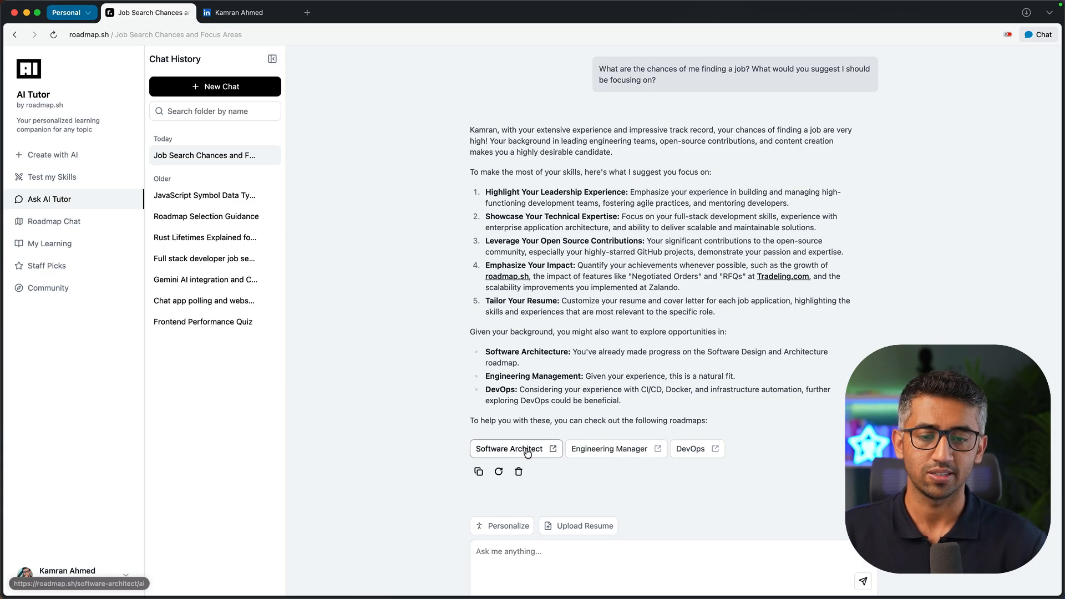
pyautogui.click(214, 87)
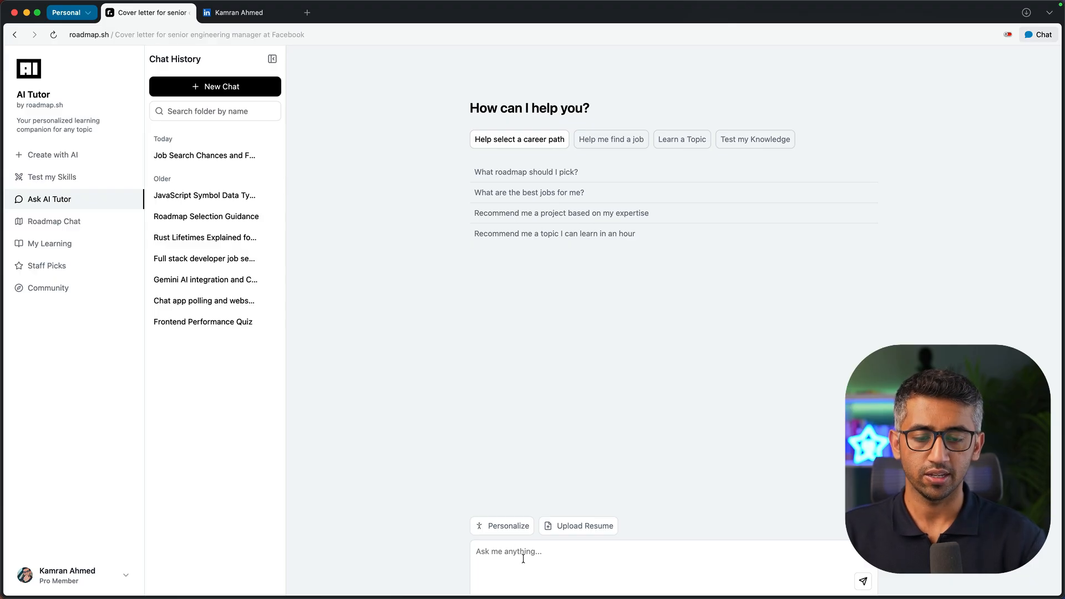
# Step: Request a resume-based cover letter for engineering manager at Facebook and read it
pyautogui.write('Looking at my resume, create for me a compelling coverletter for a position of engineer')
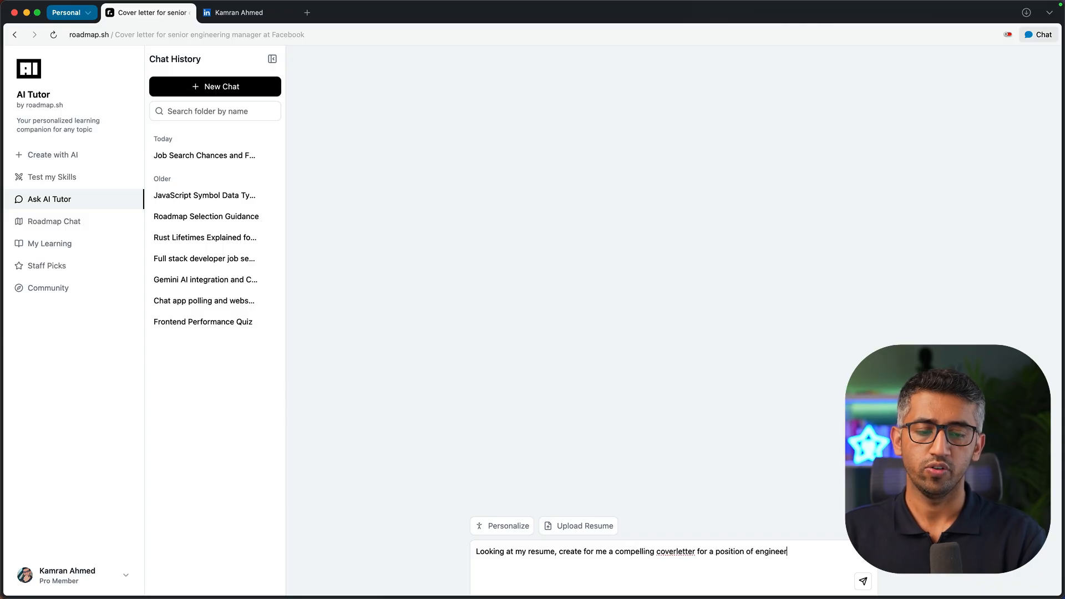
pyautogui.write('manager at facebook')
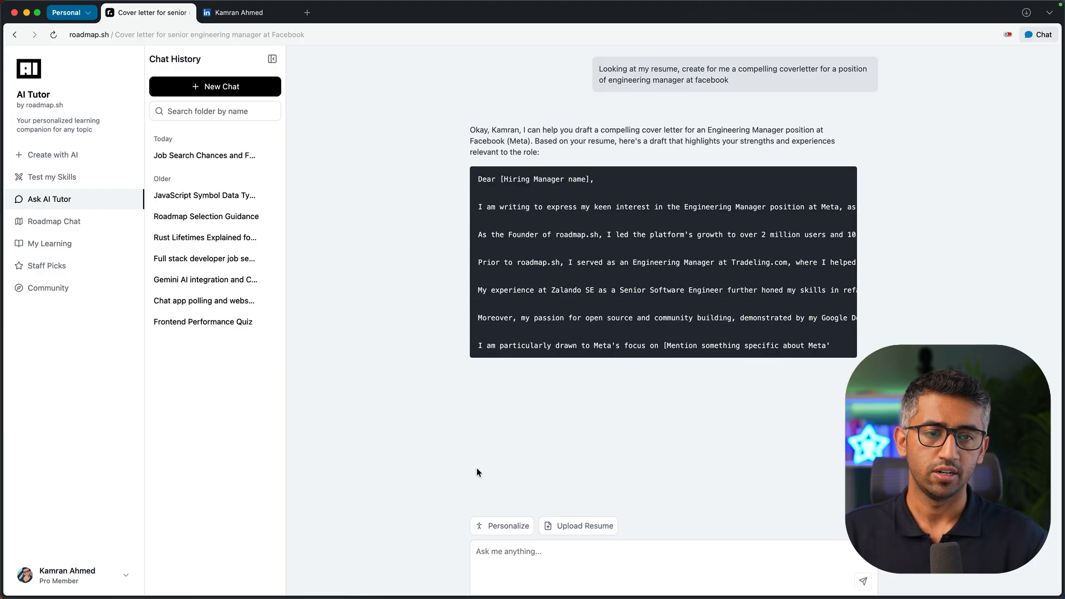
pyautogui.scroll(-3)
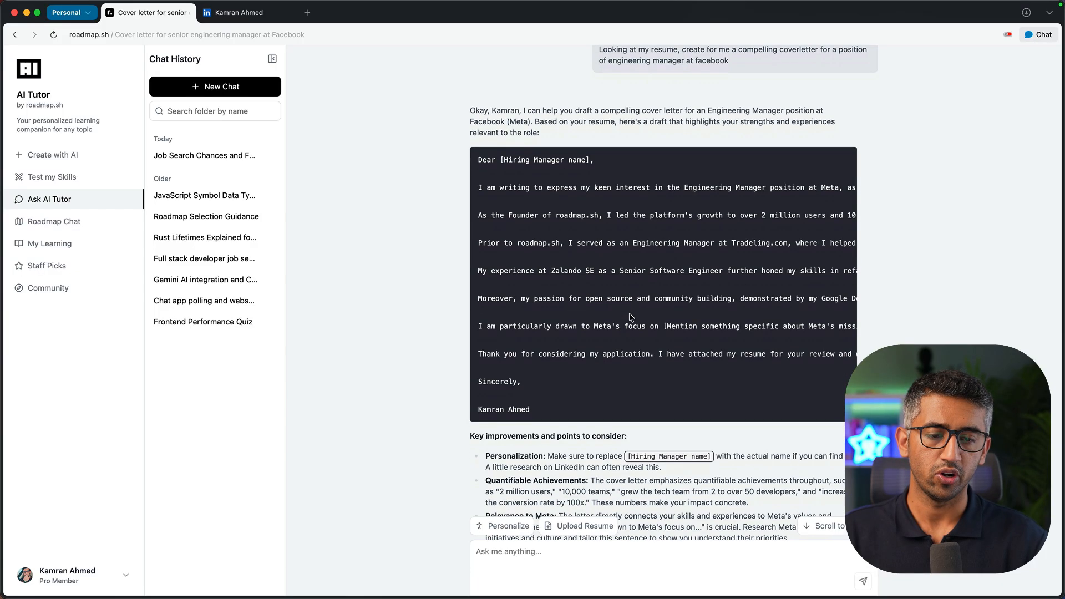
pyautogui.scroll(-3)
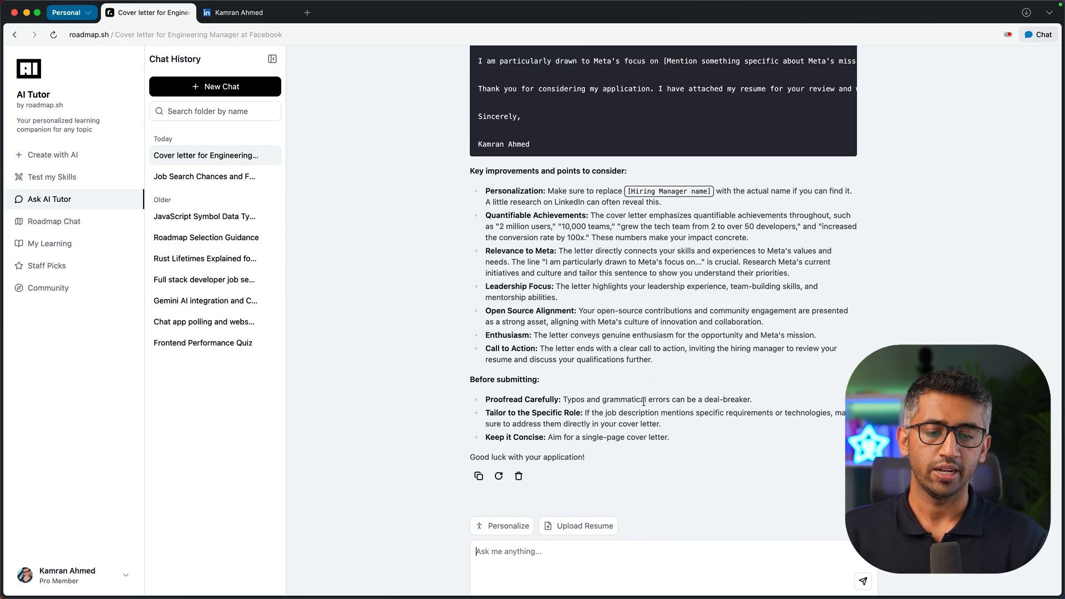
pyautogui.moveTo(650, 282)
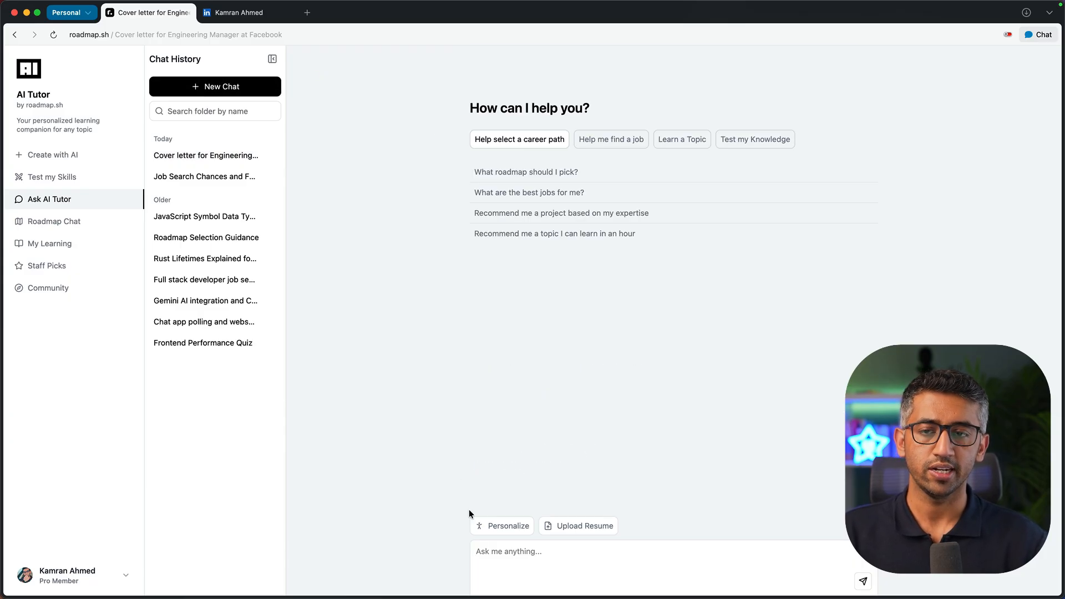
# Step: Ask the tutor to teach rate limiting algorithms simply, with token bucket code
pyautogui.write('Teach me about')
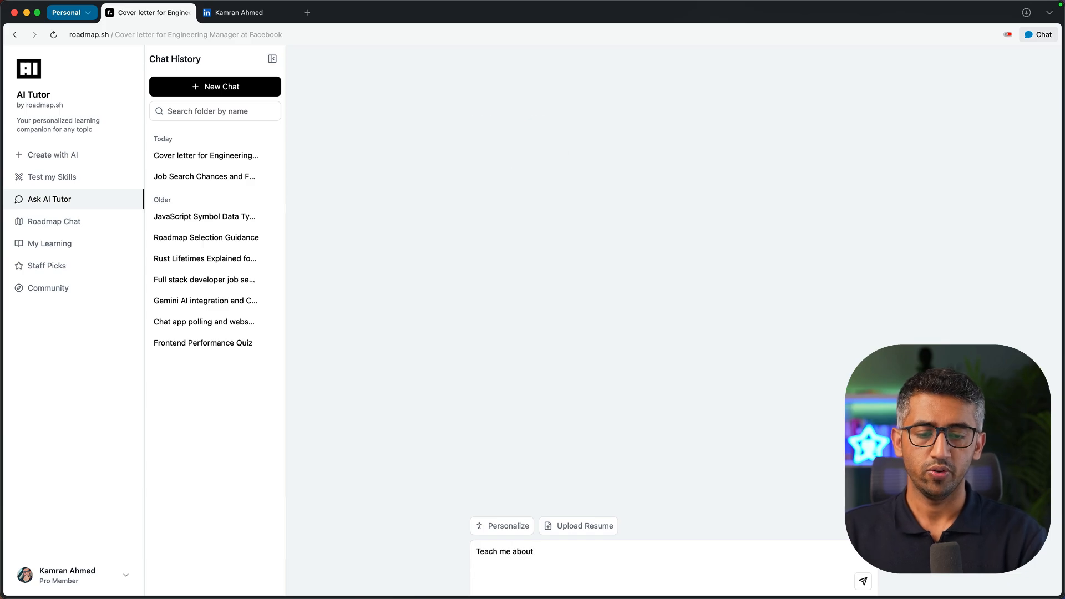
pyautogui.write('rate limiting algorithms like')
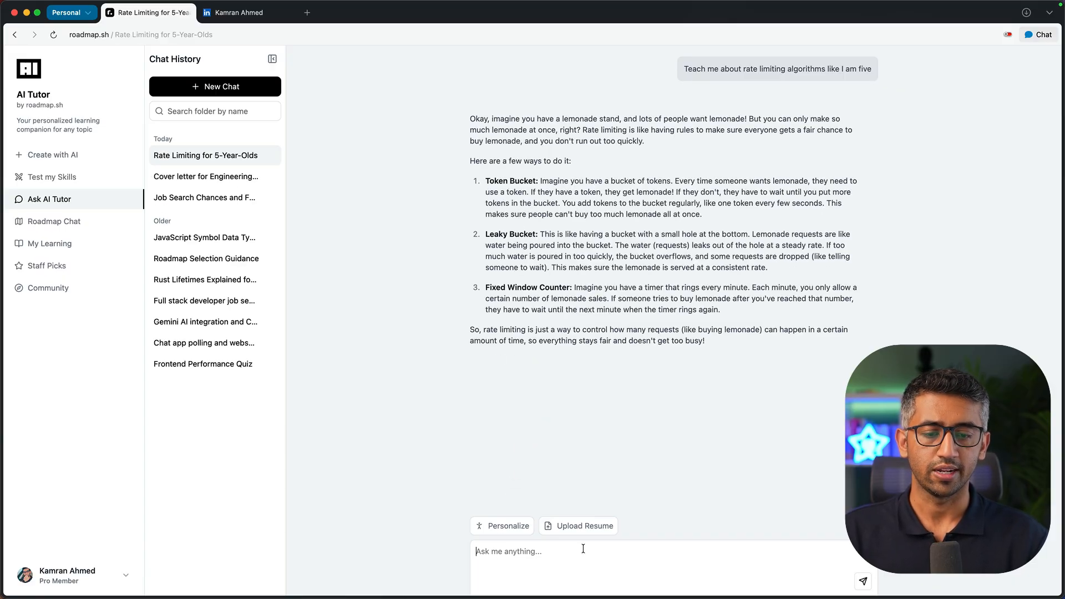
pyautogui.write('give me token')
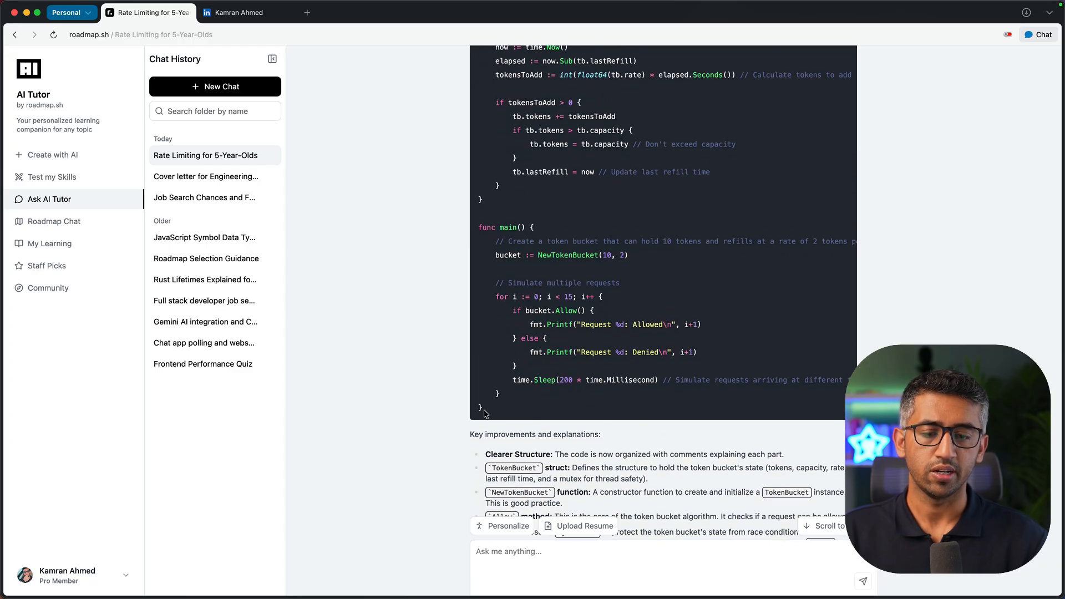
pyautogui.scroll(-3)
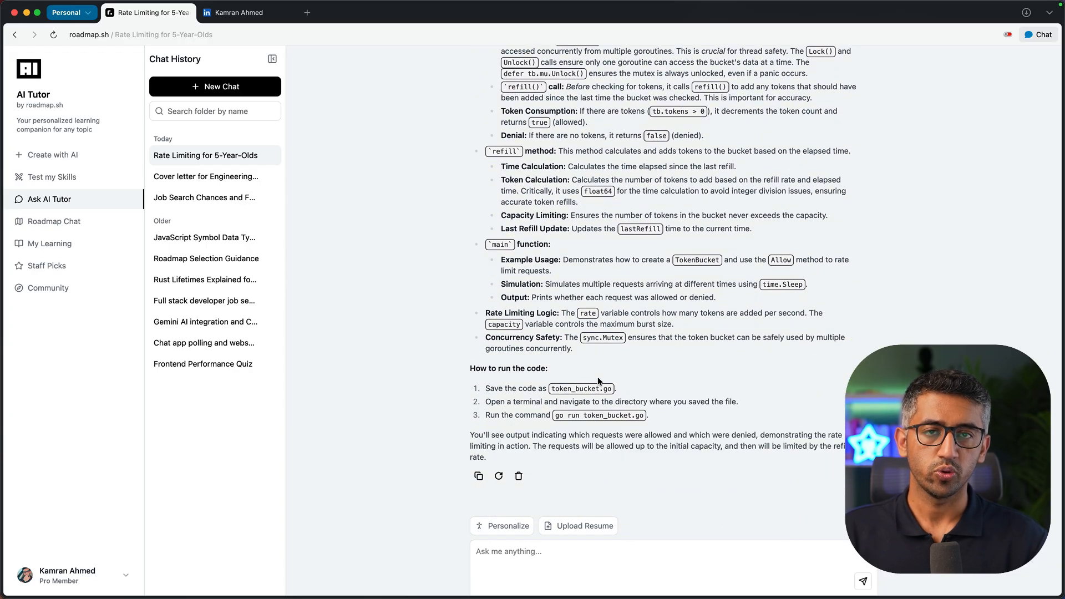
# Step: Generate and open a Leaky Bucket Algorithm course, then start a fresh chat
pyautogui.write('give me a cou')
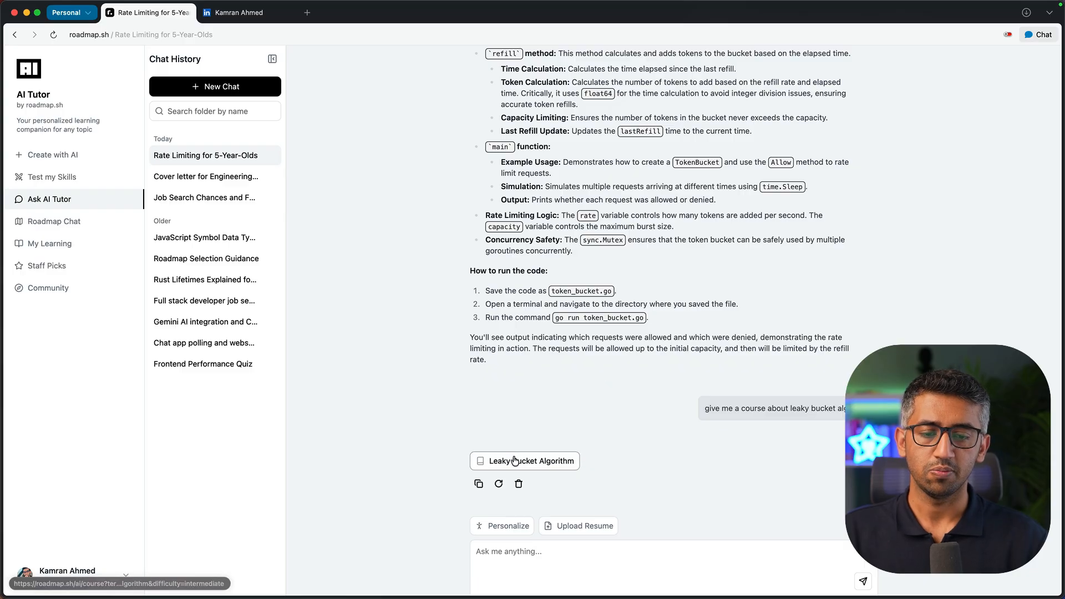
pyautogui.click(531, 461)
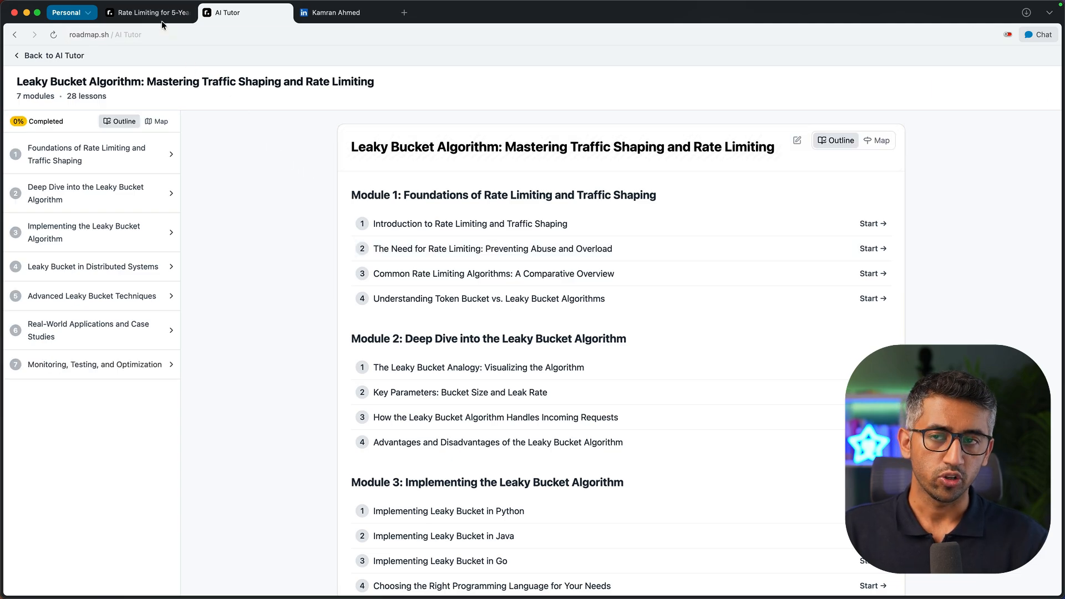
pyautogui.click(147, 12)
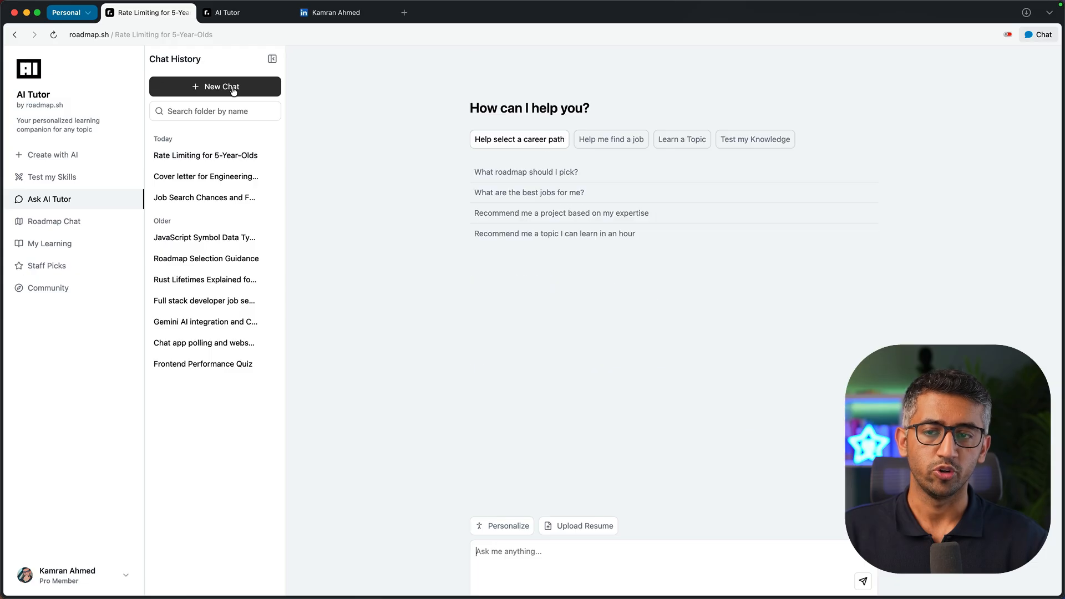
# Step: Ask the tutor to act as an engineering manager interviewer with a resume-based question
pyautogui.write('I am preparing f')
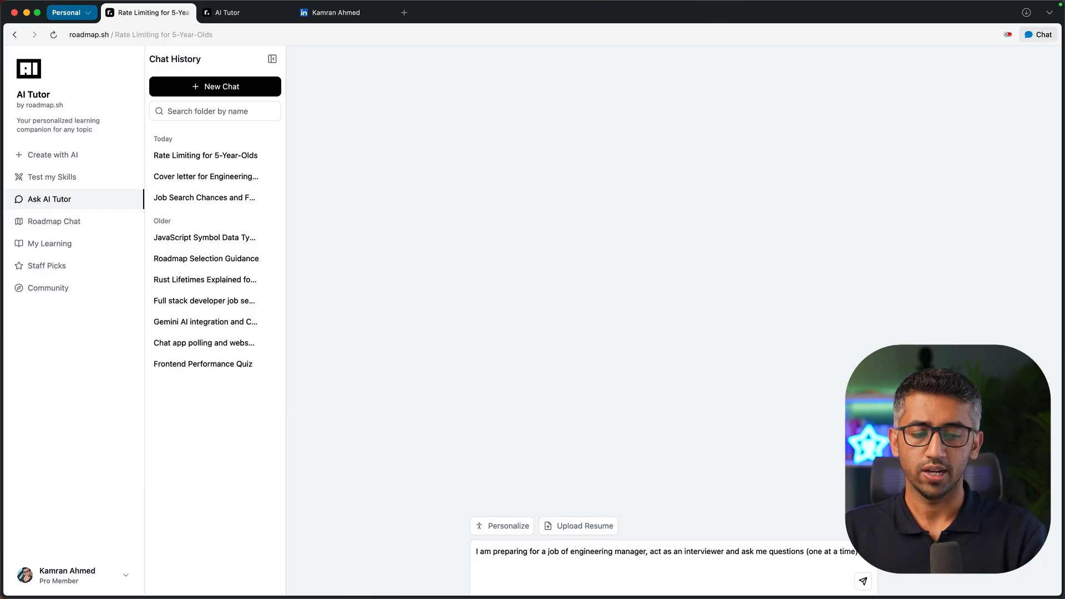
pyautogui.write('test my experience. After asking each question, analyse my reply and give me f')
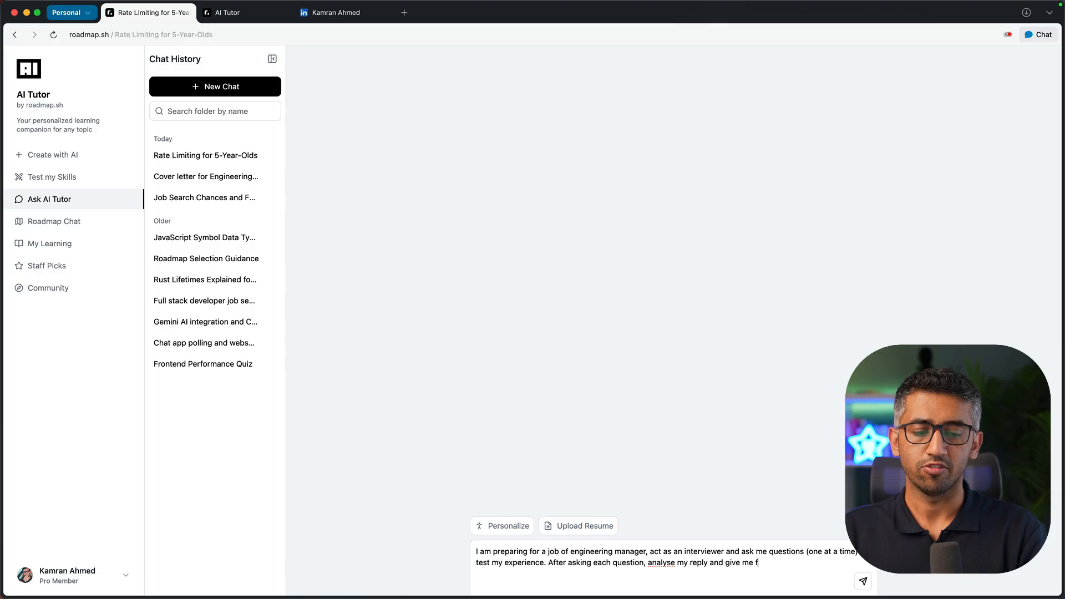
pyautogui.write('eedback on how I can improve')
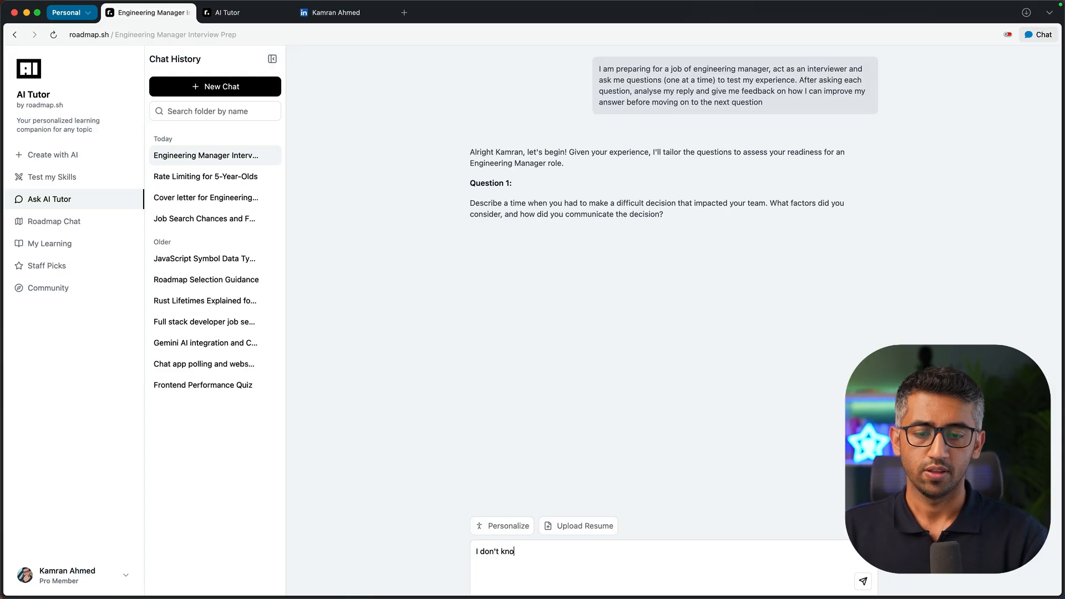
pyautogui.write('w, give me something based on my resume to practic')
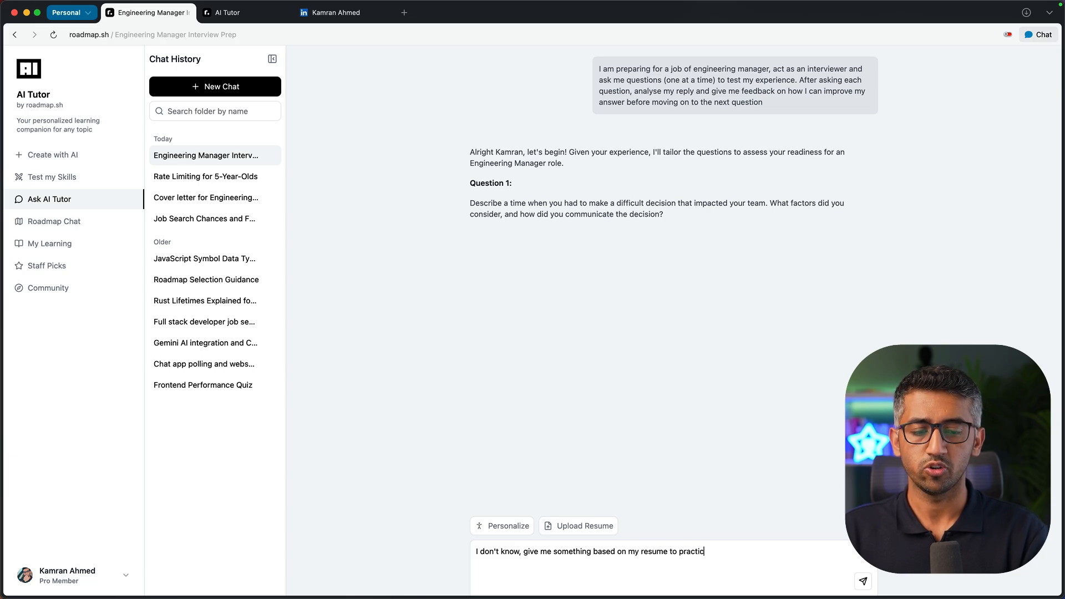
pyautogui.click(862, 582)
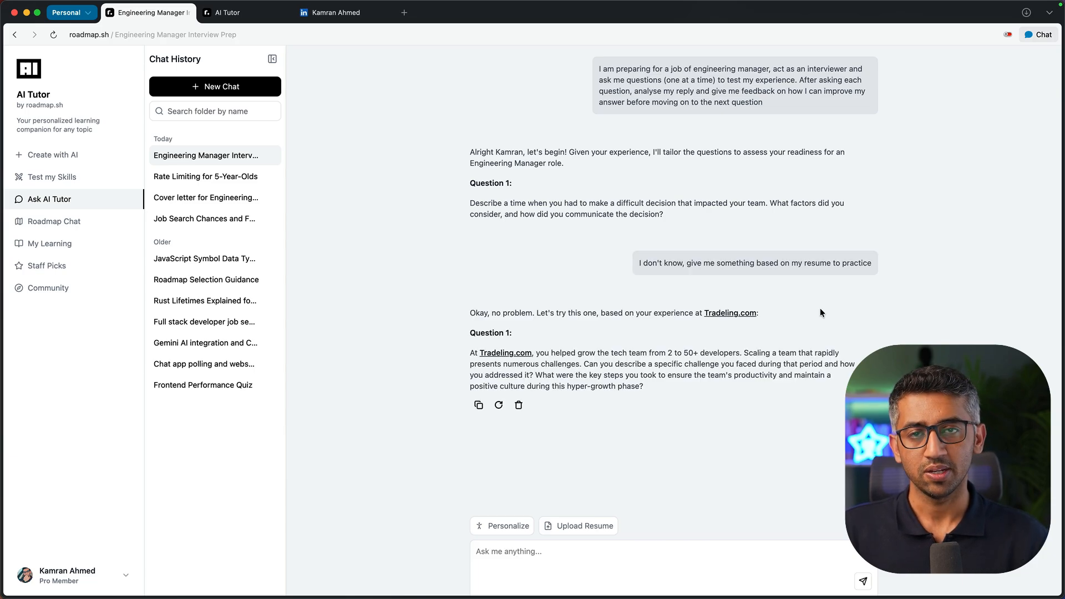
pyautogui.moveTo(702, 329)
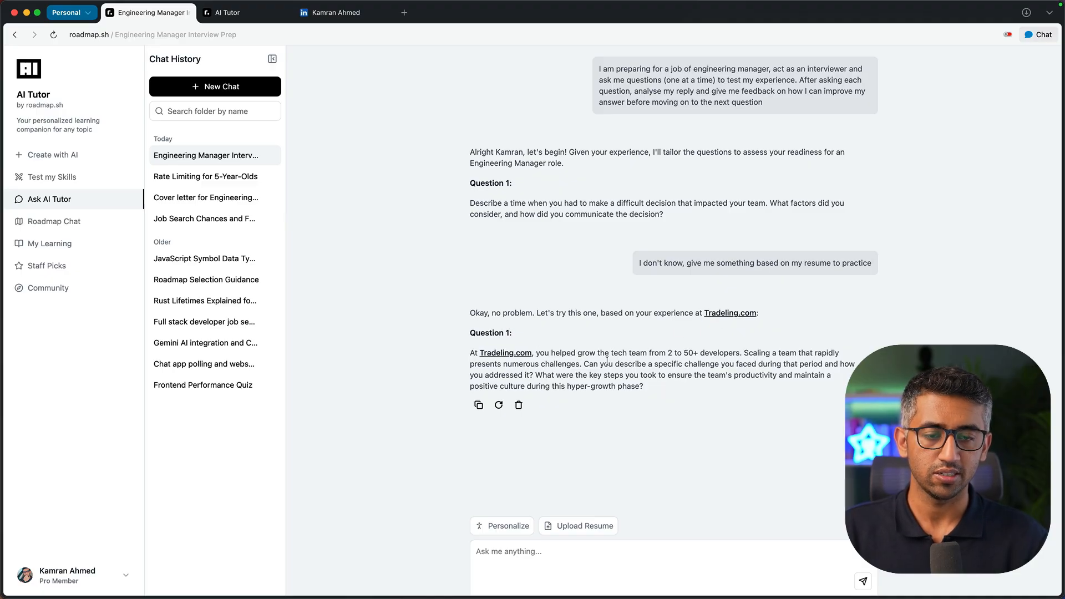
# Step: Answer the question about launching a product, then send 'Next' for feedback
pyautogui.write('we had')
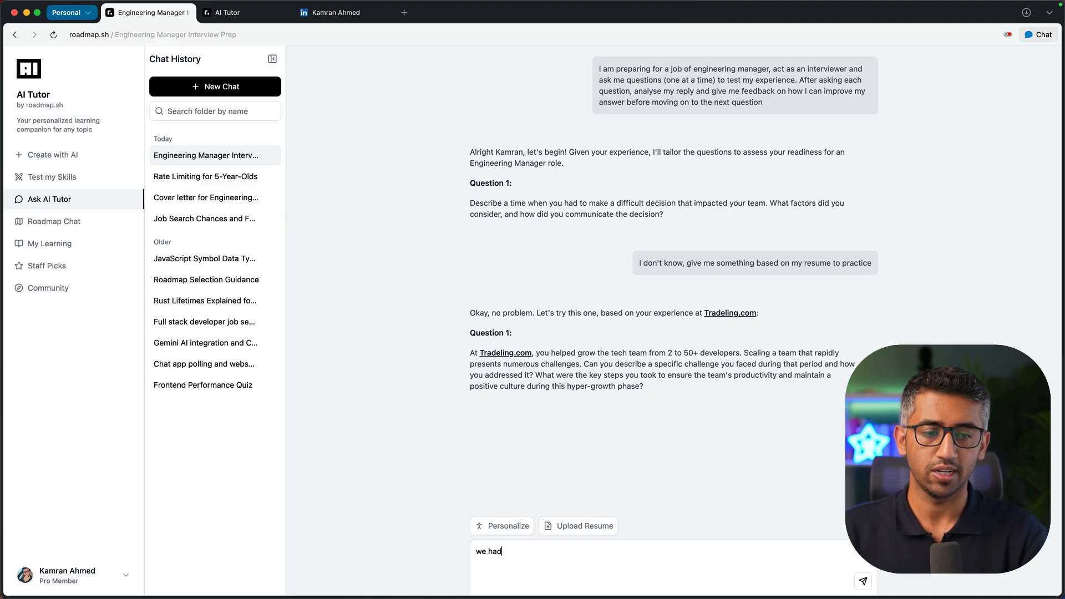
pyautogui.write('the challenge of launchin')
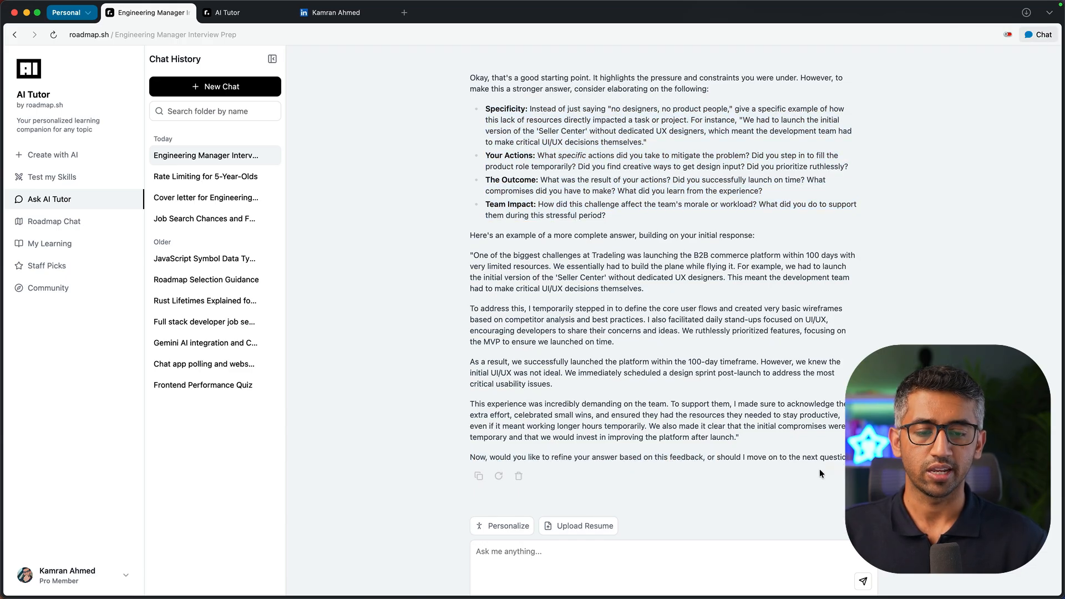
pyautogui.write('Next')
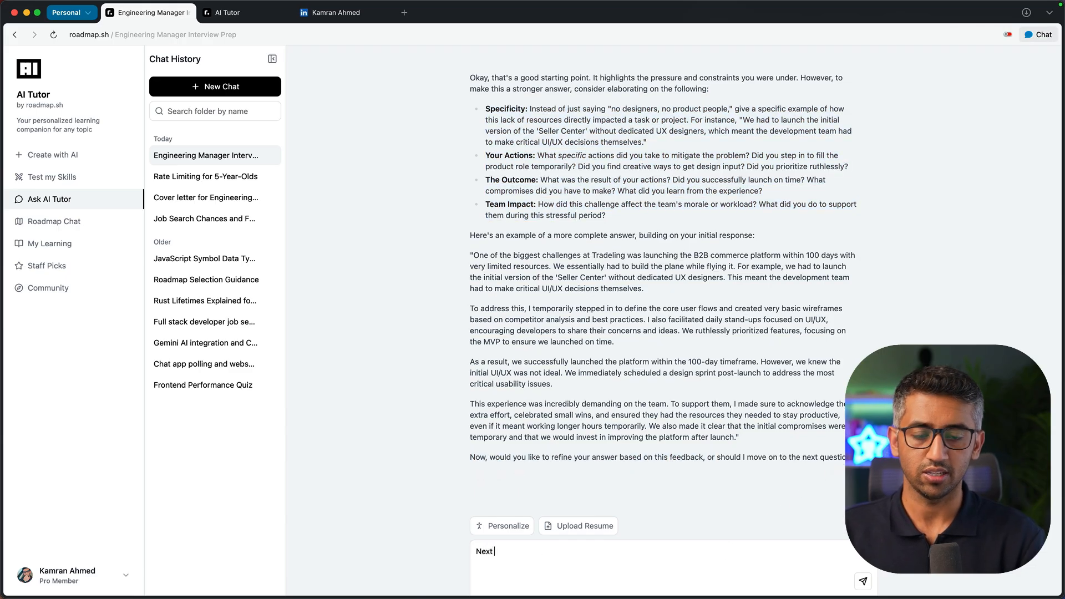
pyautogui.click(862, 581)
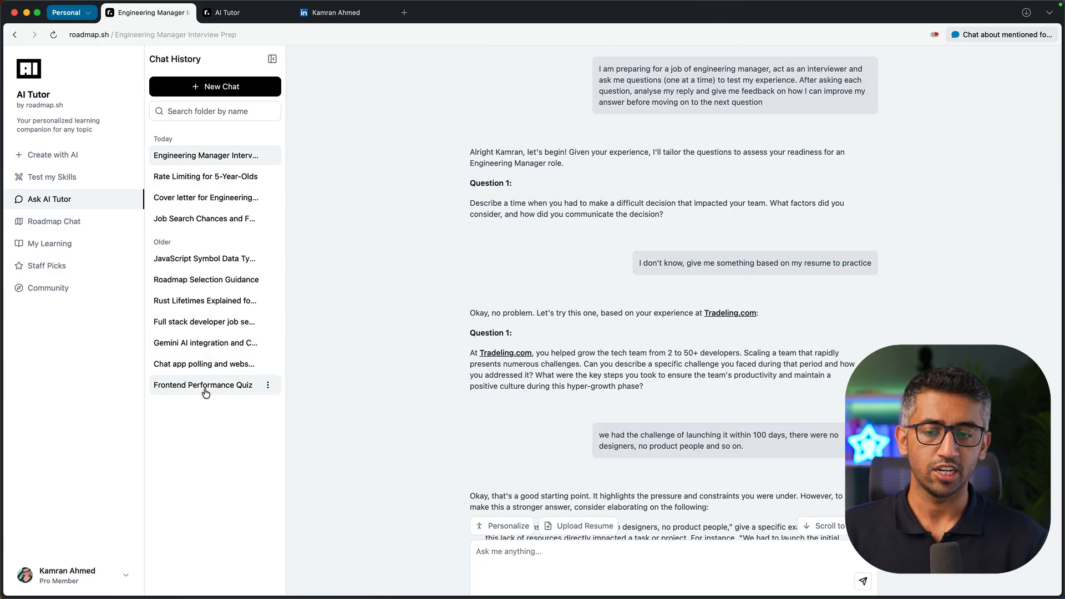
# Step: Open the earlier 'Chat app polling and websockets' conversation from Chat History
pyautogui.click(202, 364)
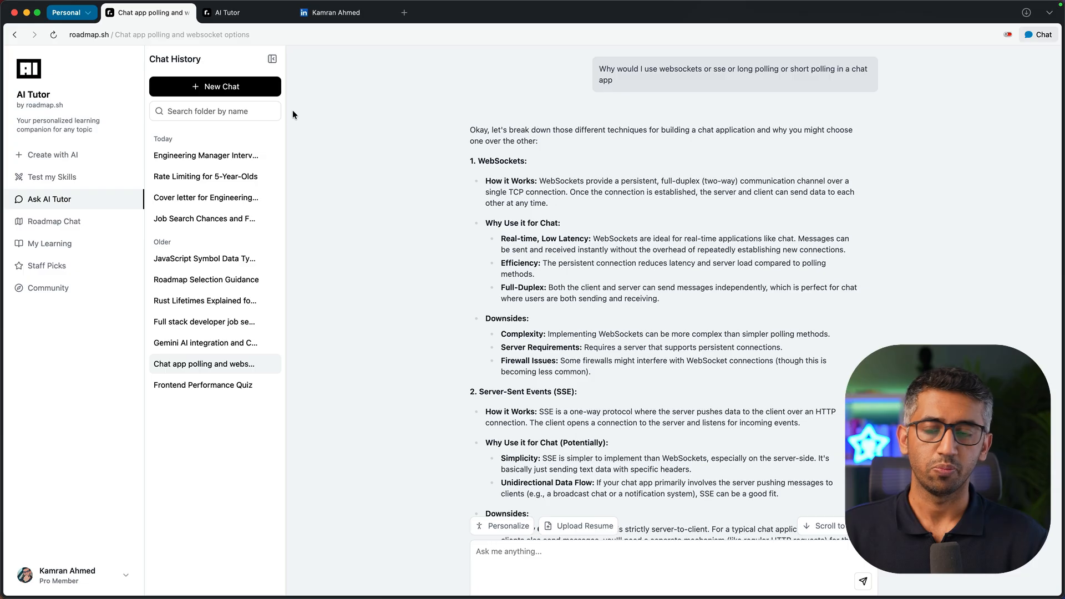
pyautogui.moveTo(227, 87)
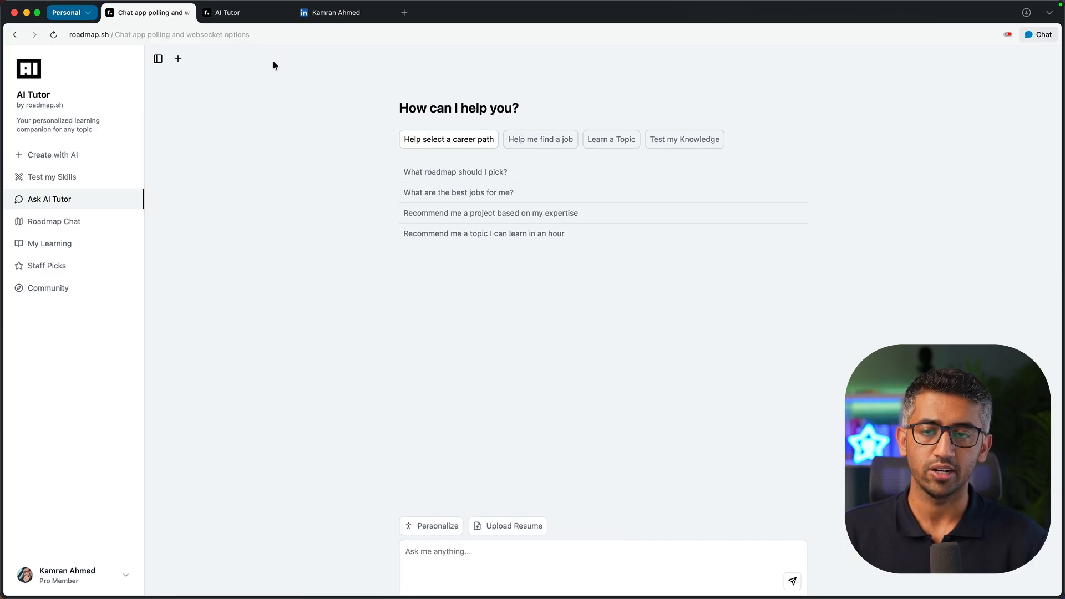
pyautogui.moveTo(371, 297)
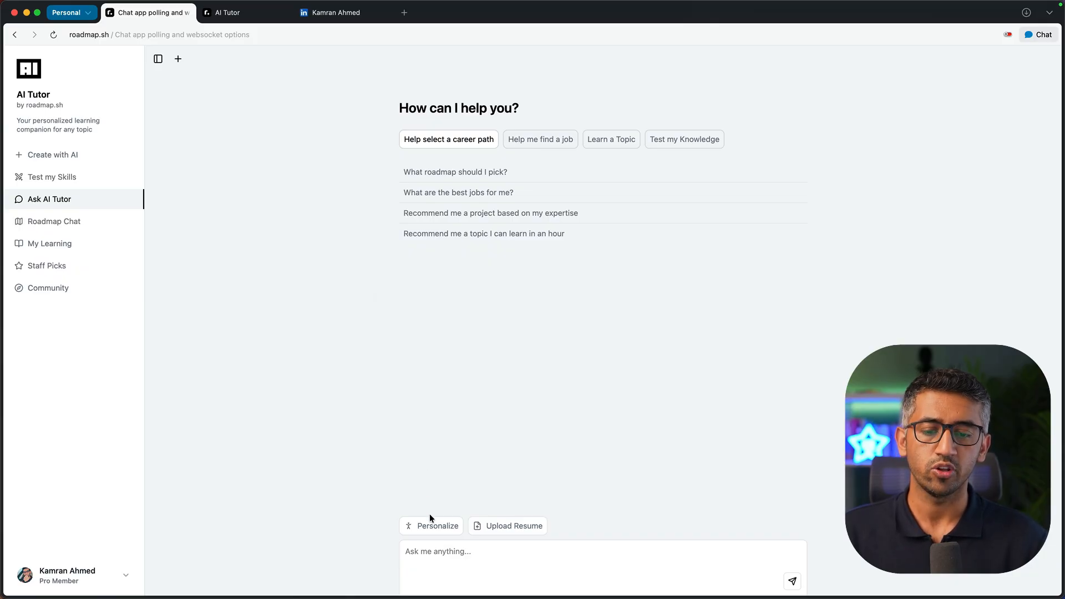
pyautogui.click(438, 525)
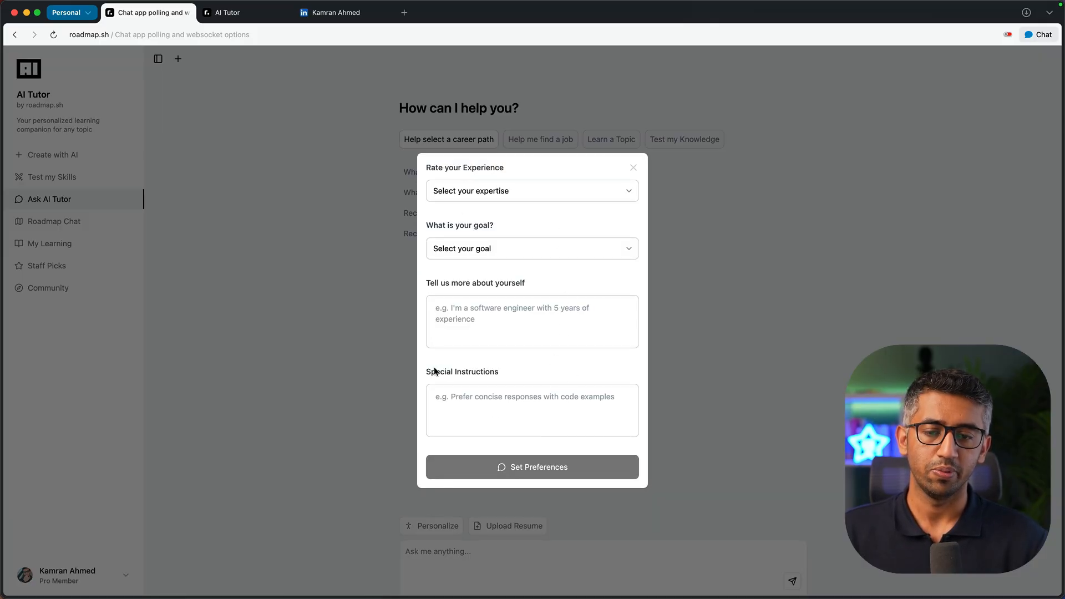
pyautogui.click(532, 410)
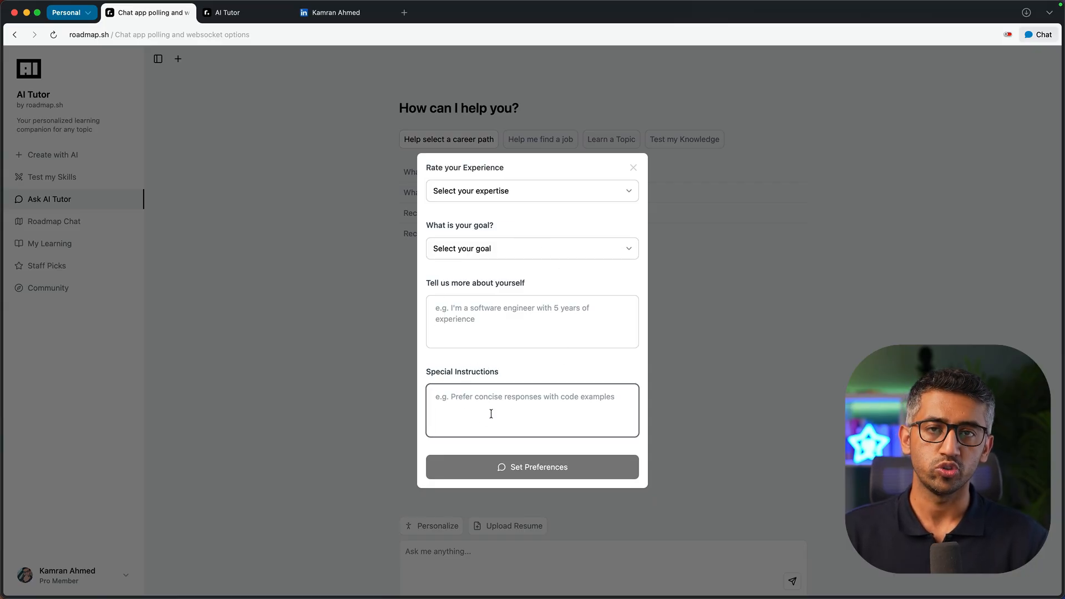
pyautogui.click(532, 321)
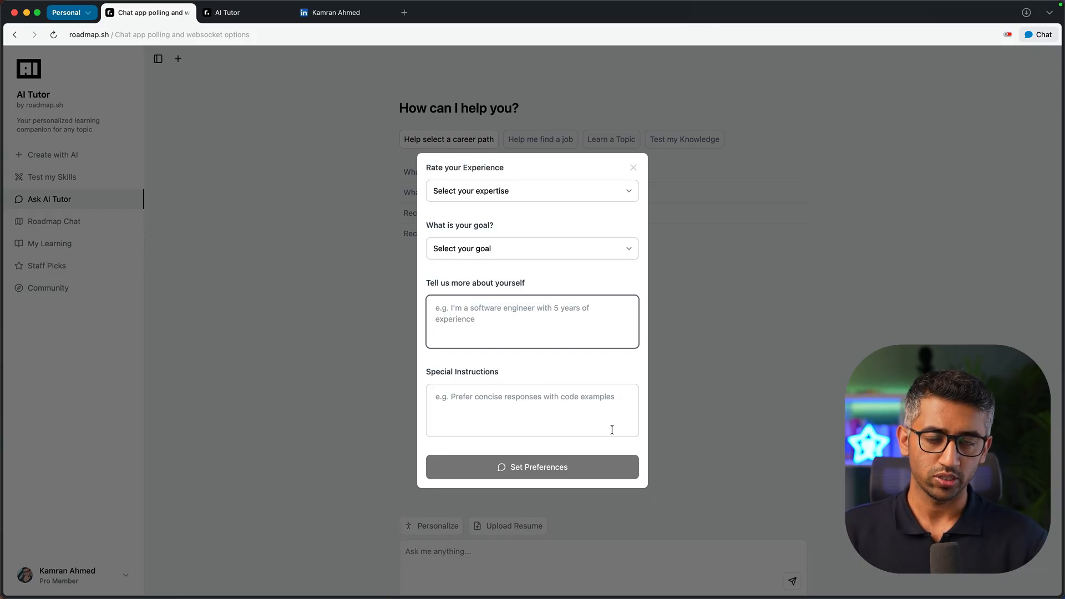
pyautogui.click(632, 167)
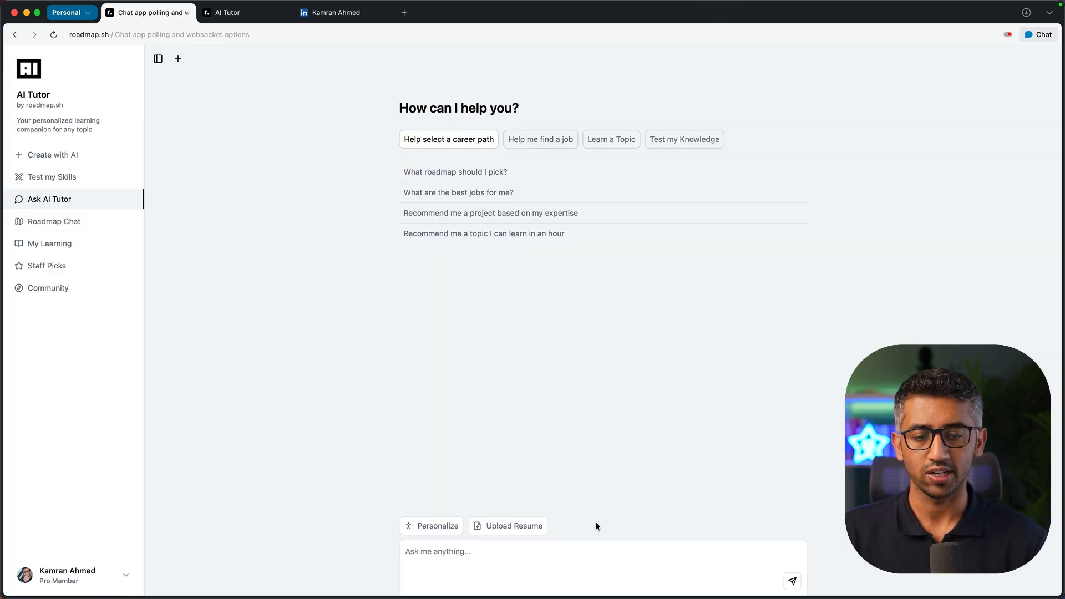